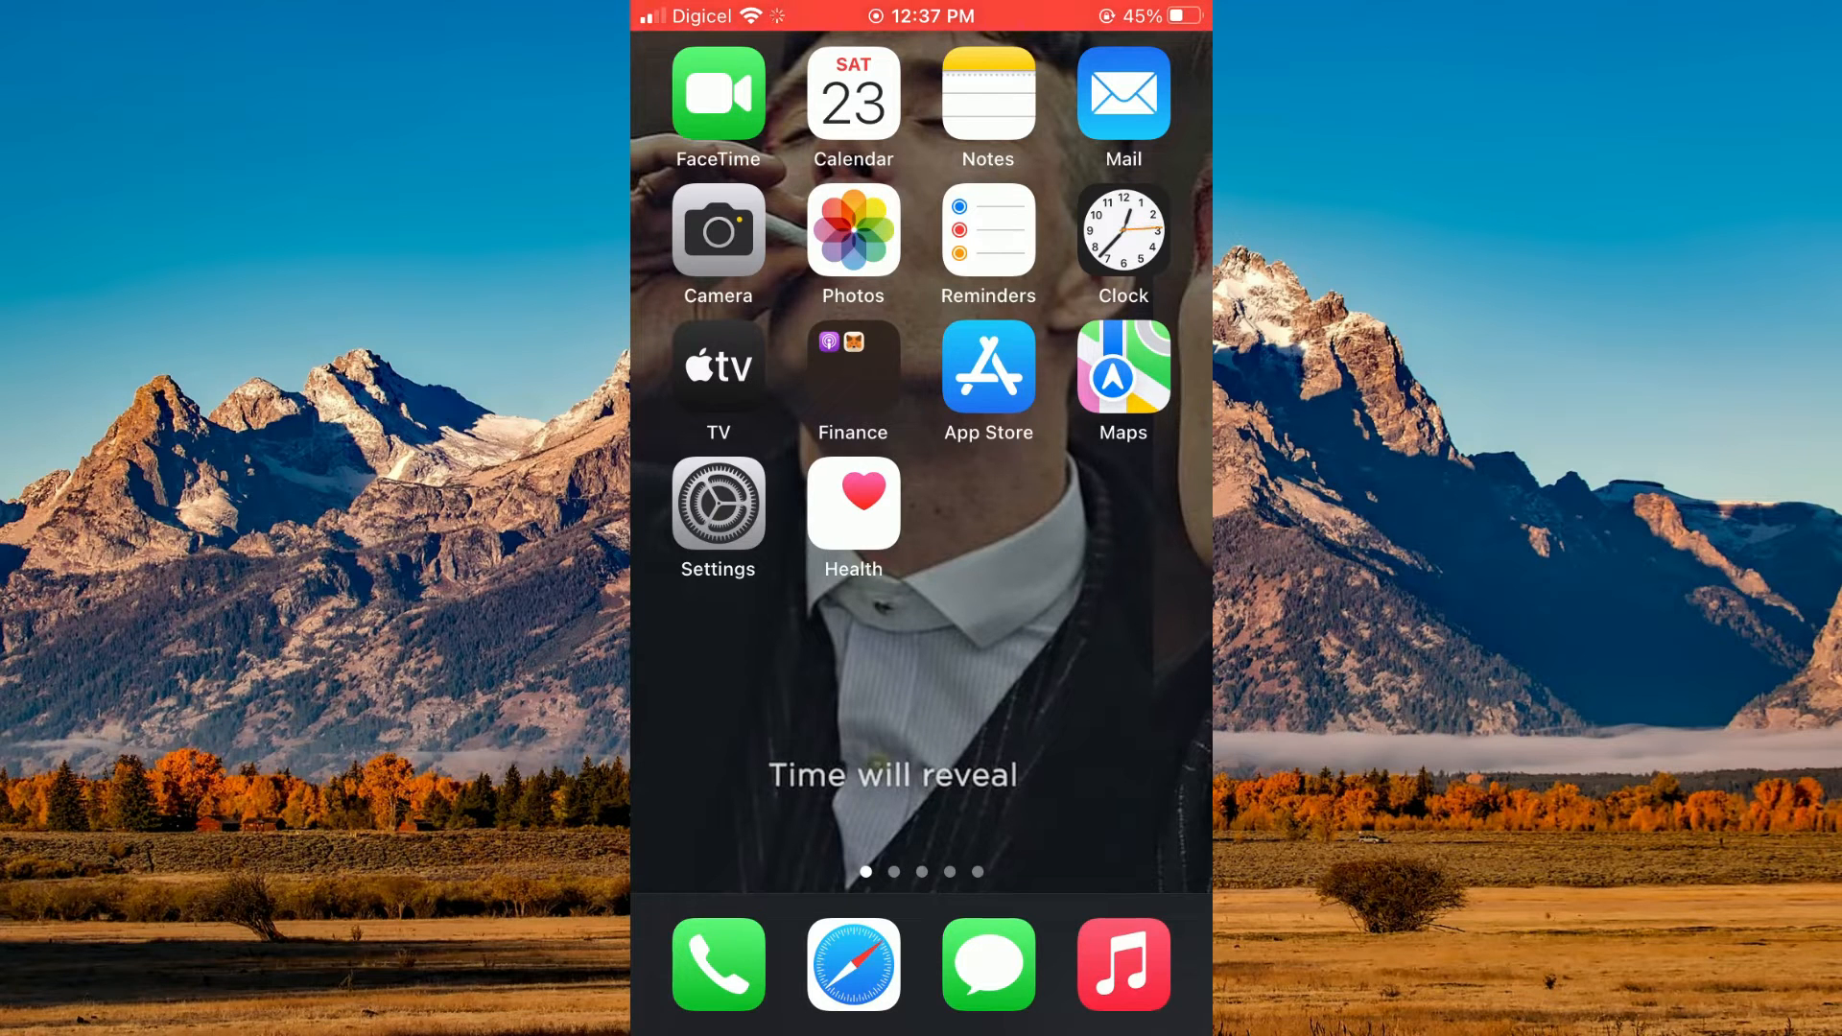
# Step: Launch Messages from the dock and open the 'Test' group conversation
pyautogui.click(988, 964)
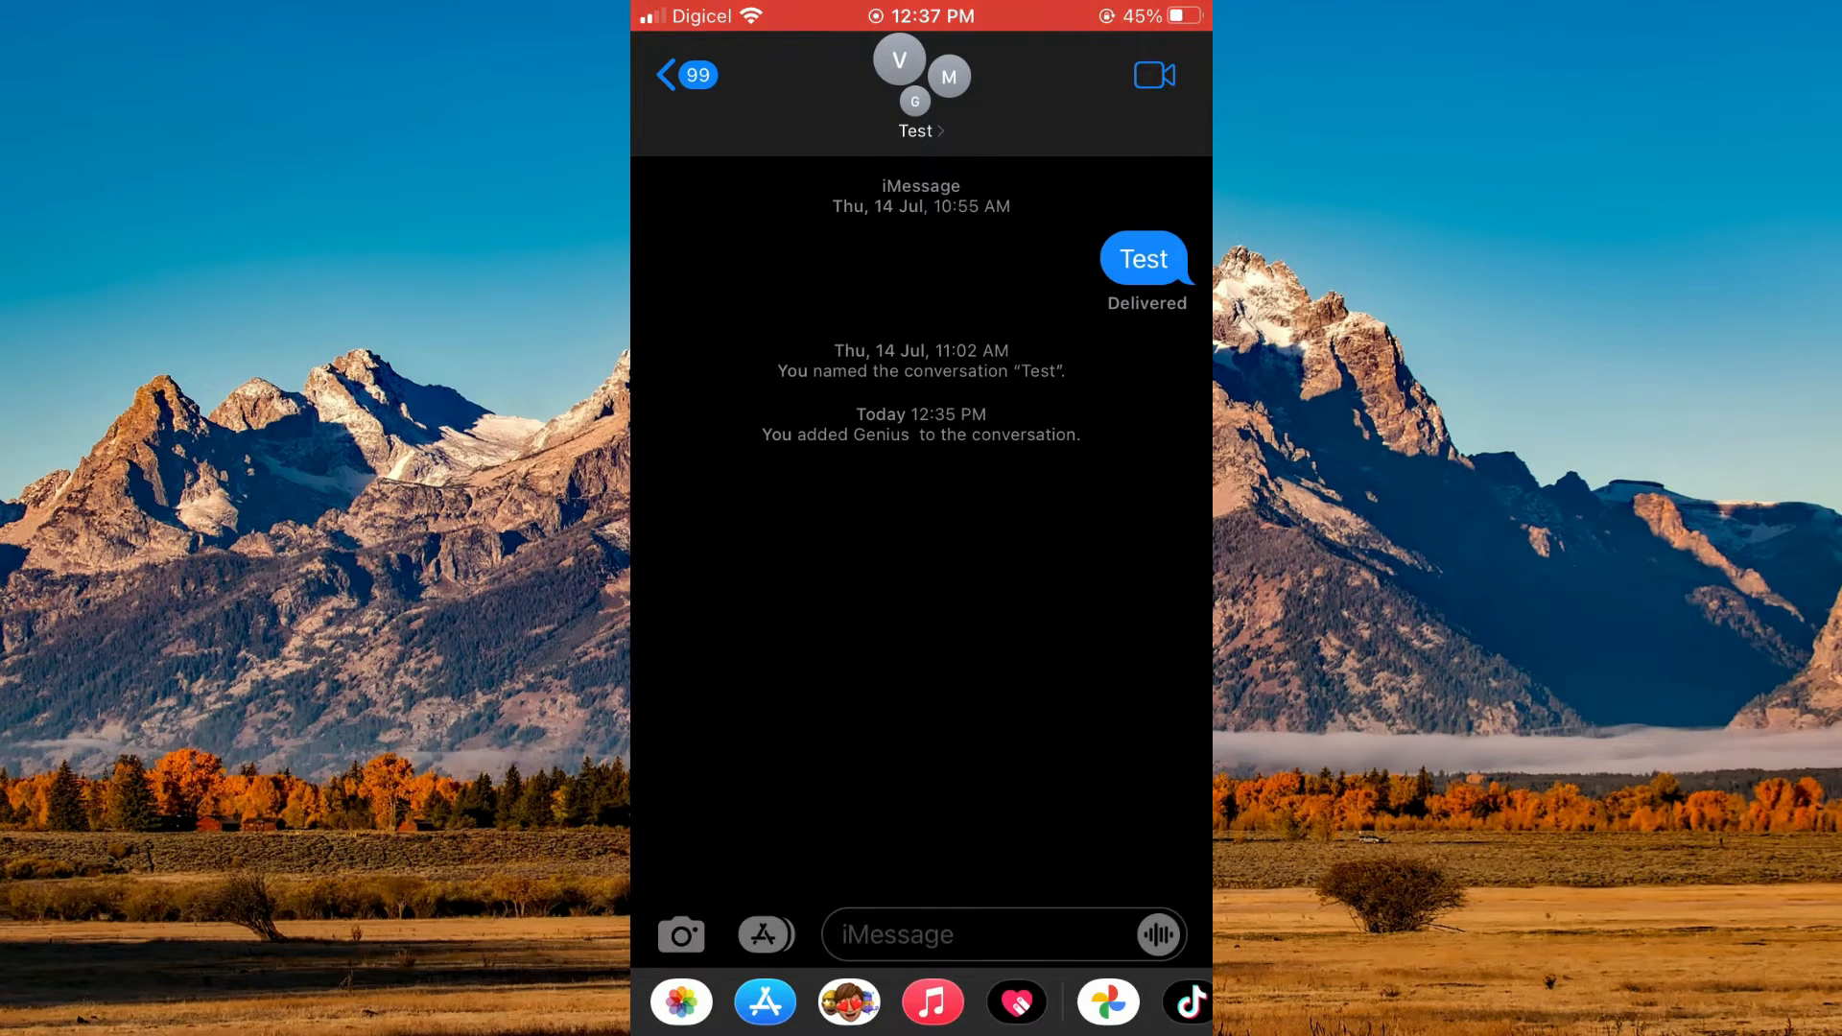
# Step: In the 'Test' group details, remove Genius, confirm, and return to the thread
pyautogui.click(920, 116)
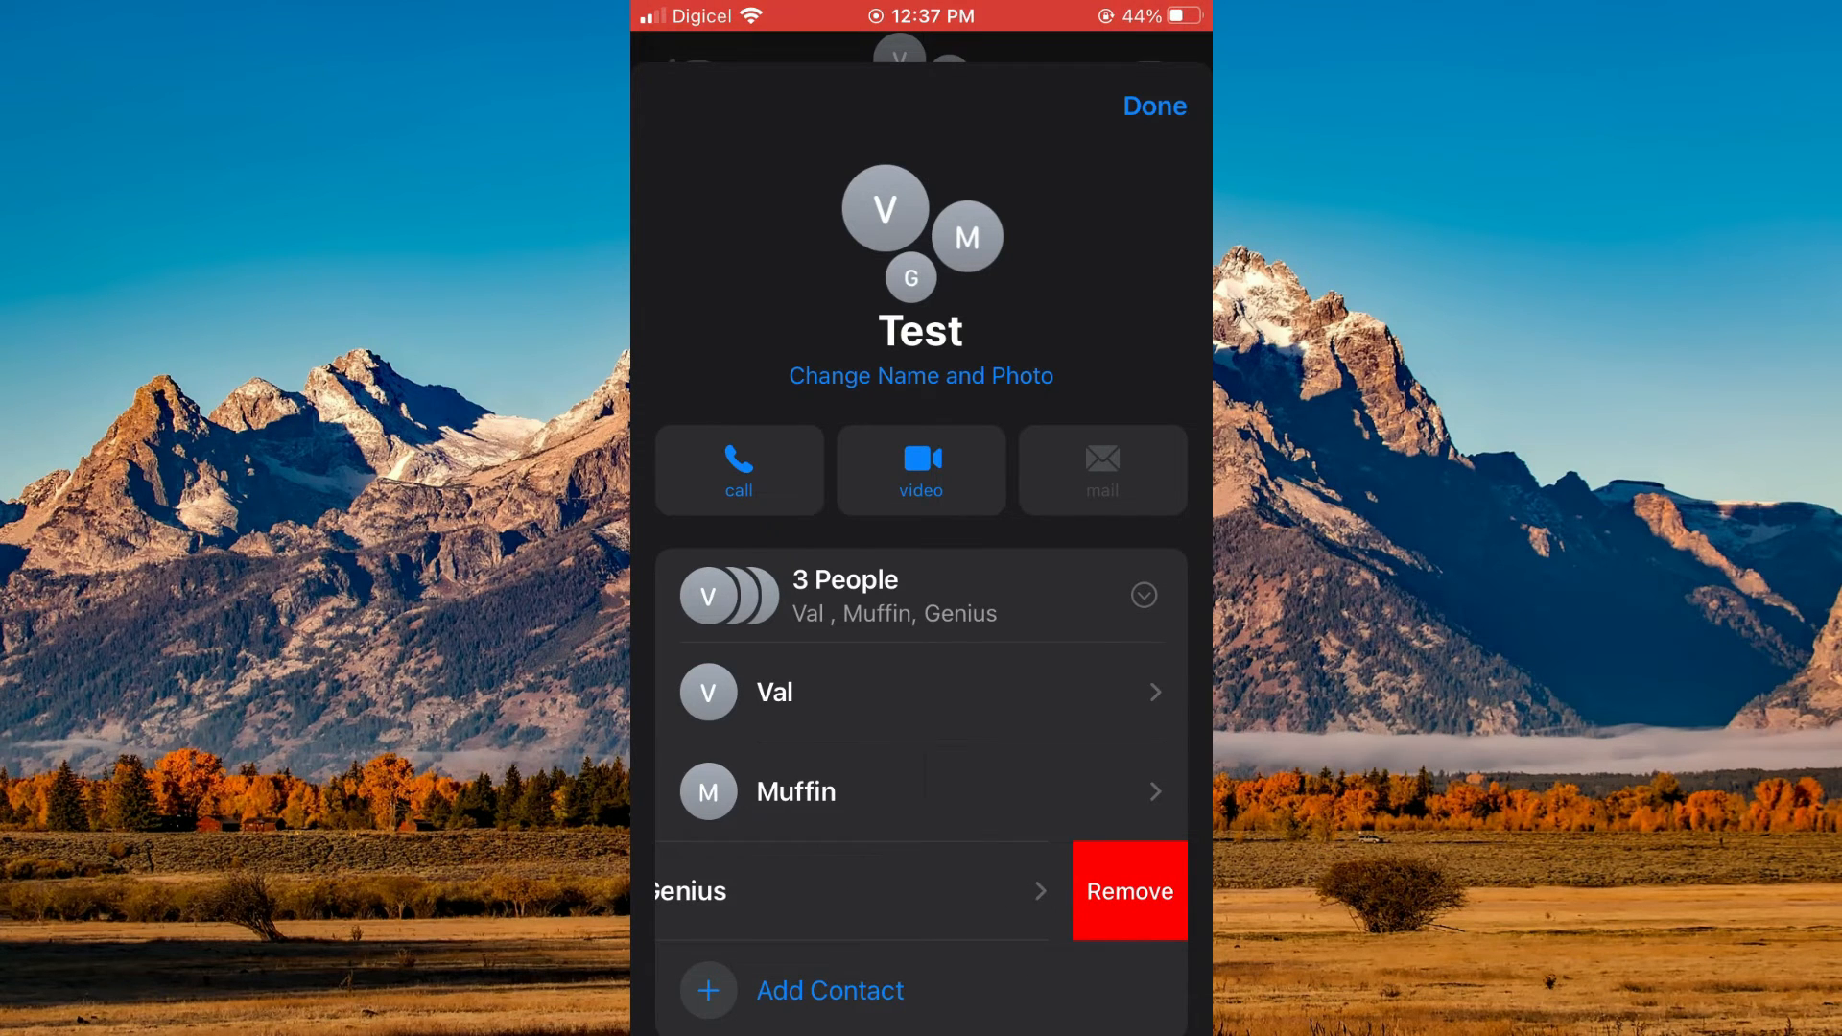
pyautogui.click(1126, 890)
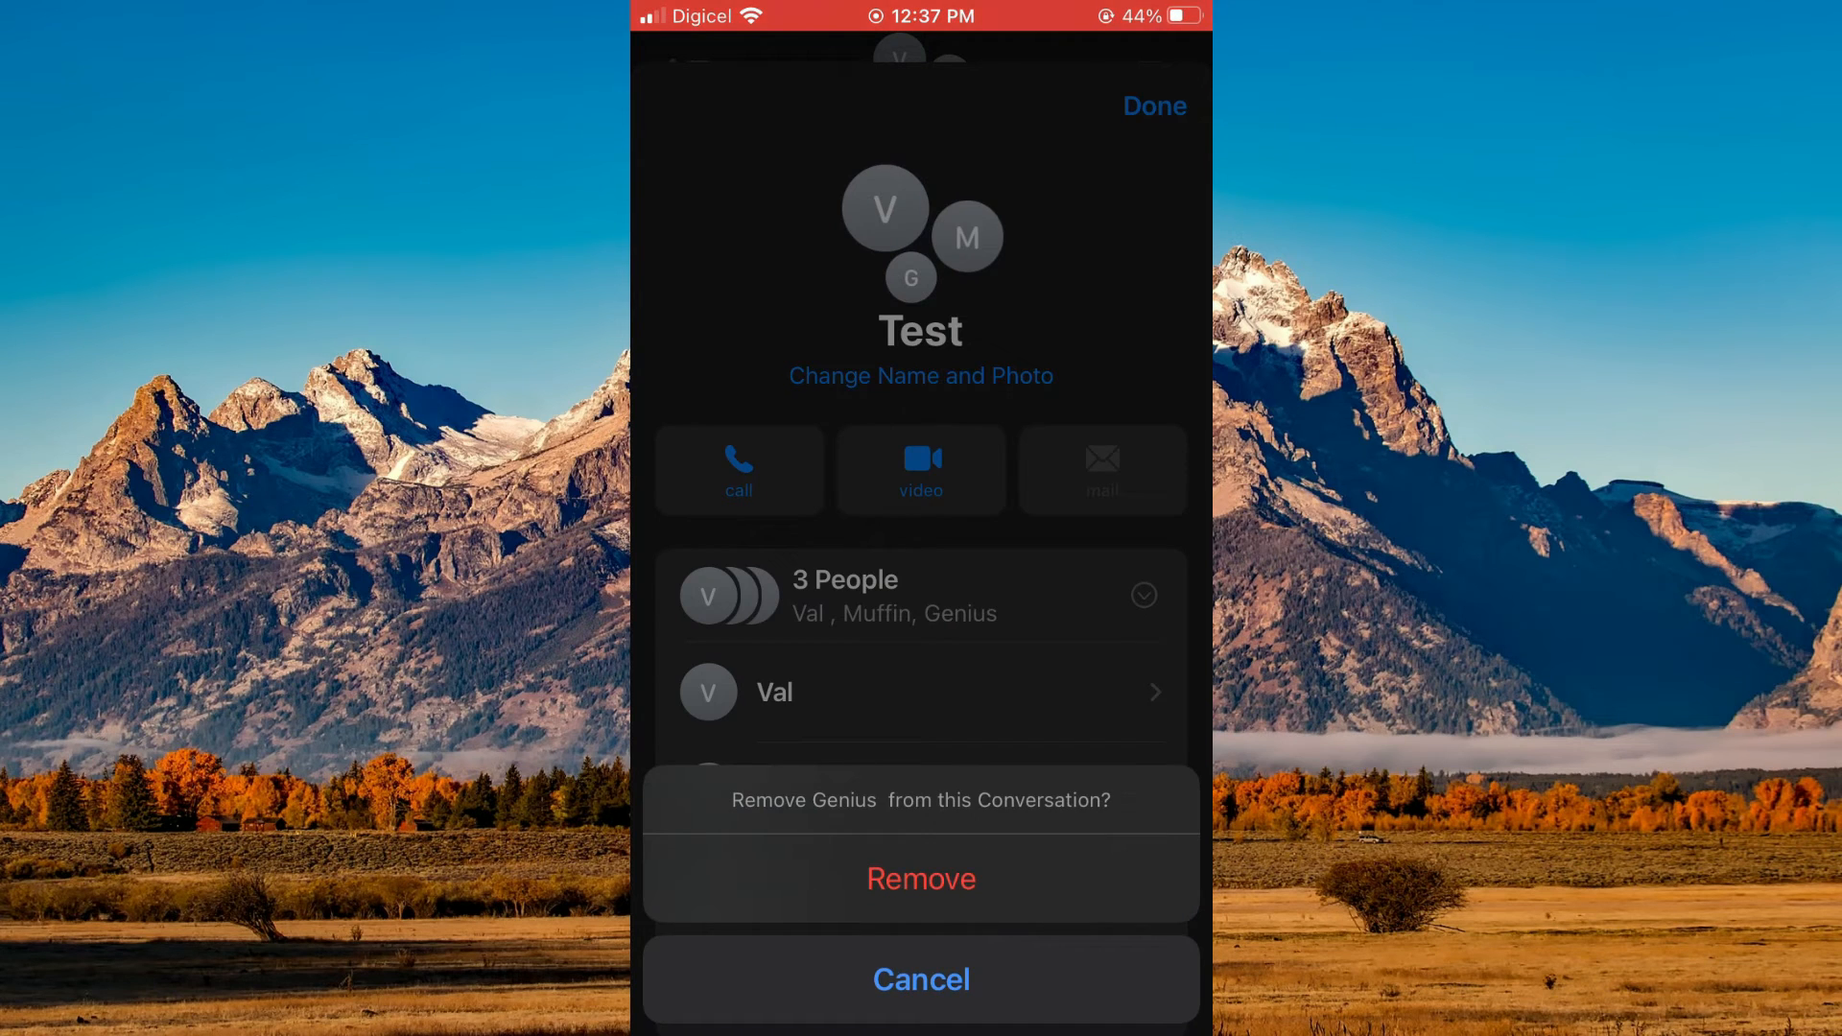
pyautogui.click(921, 879)
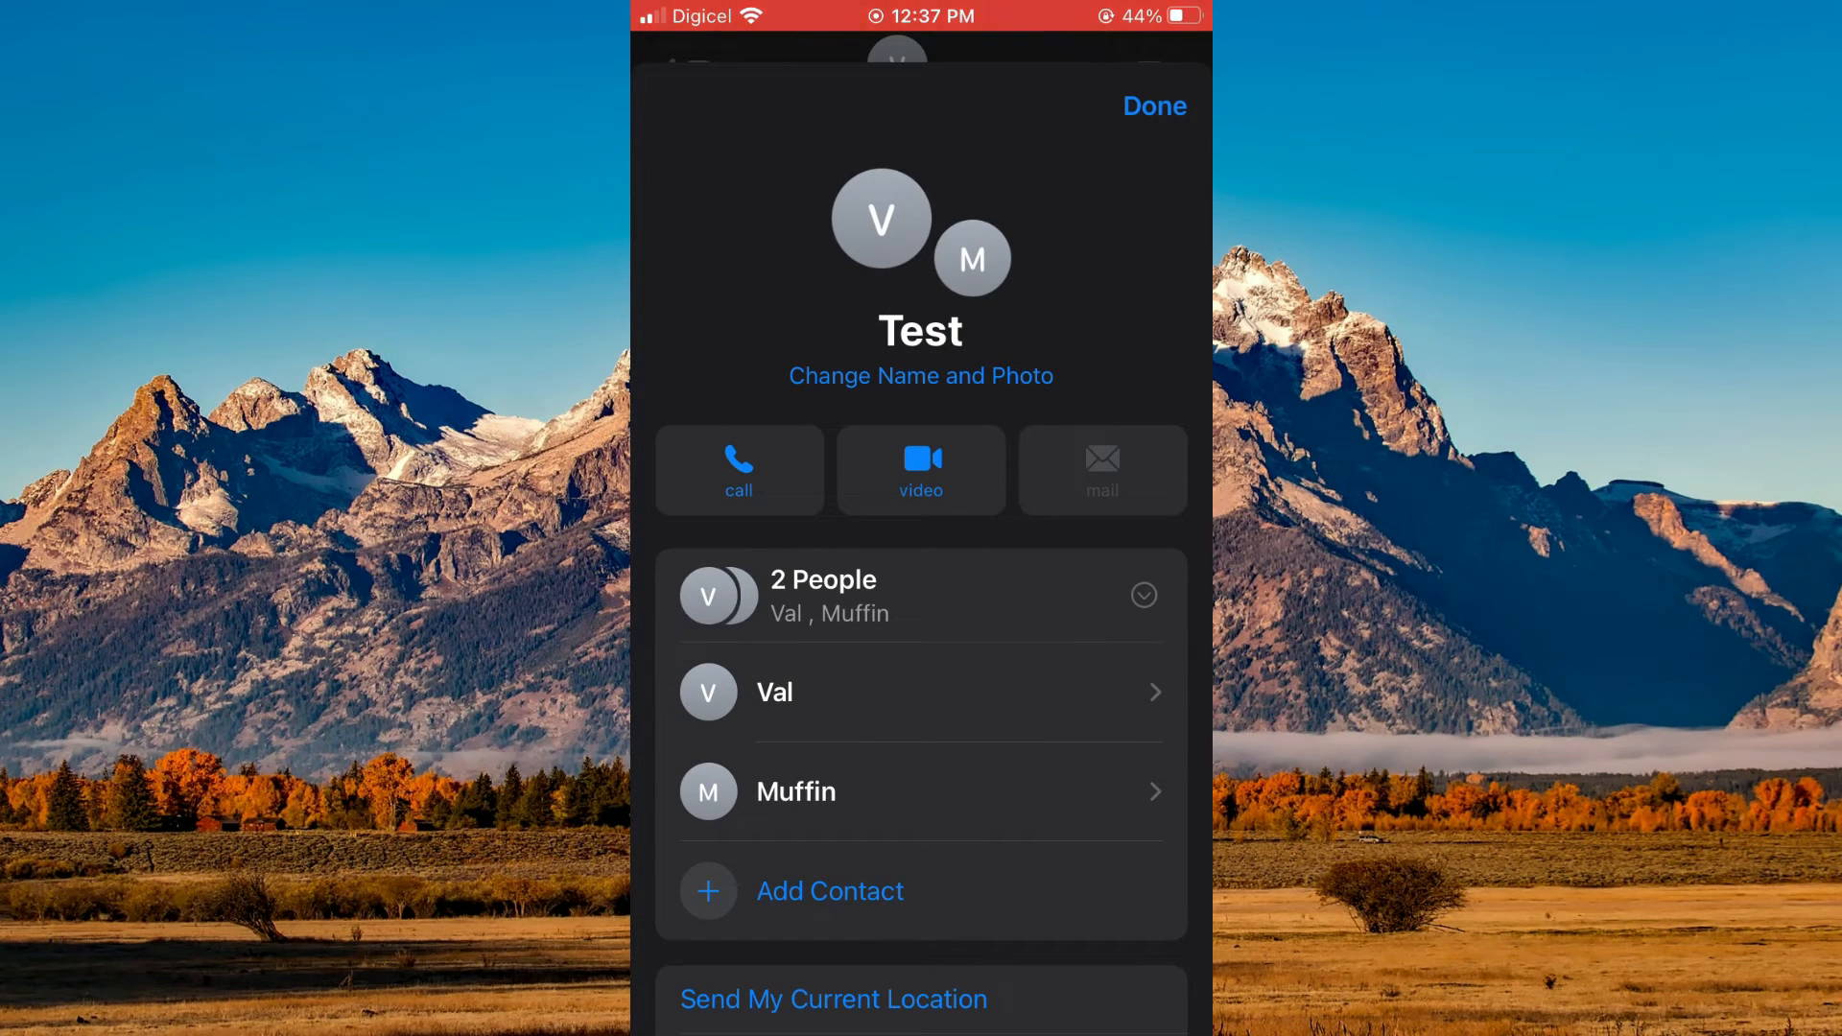
pyautogui.click(1153, 105)
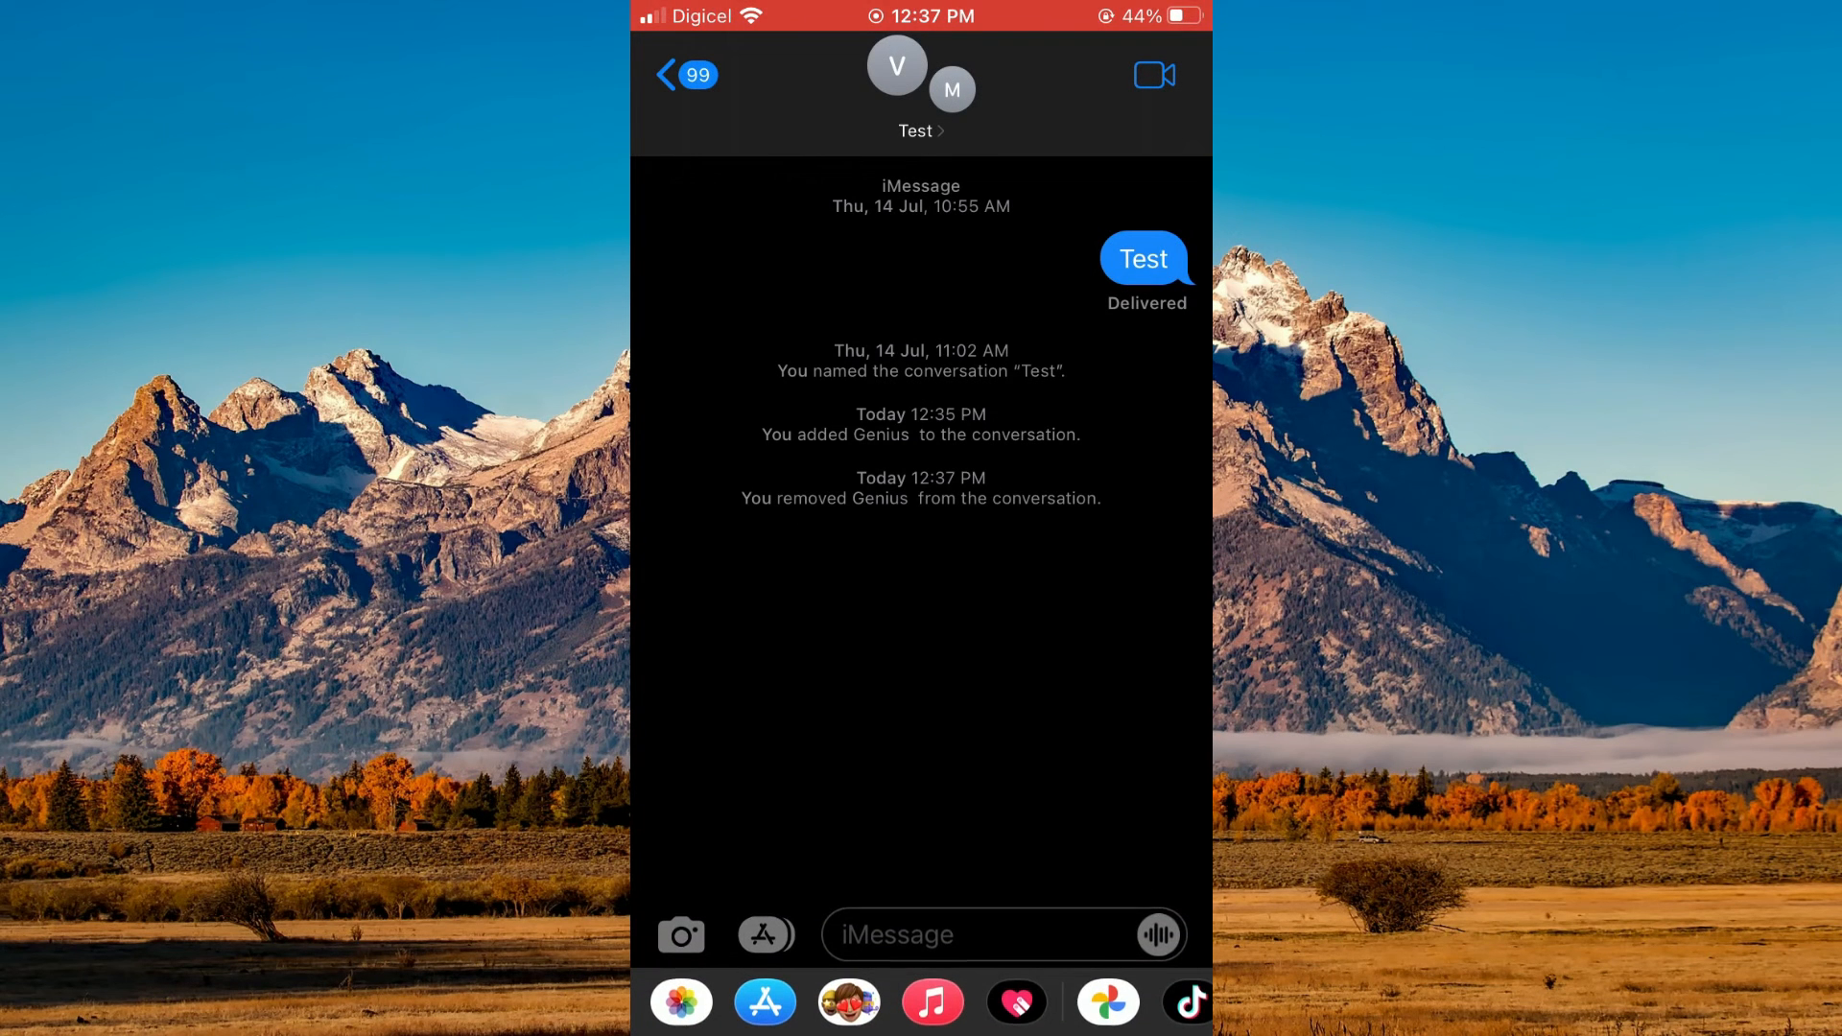